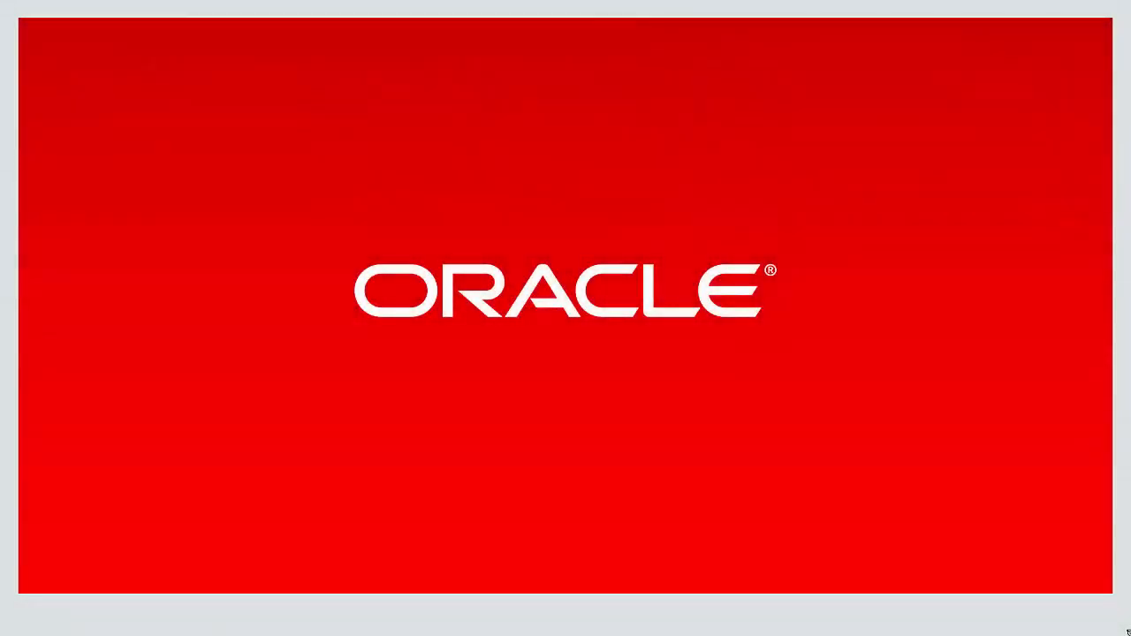
key("right")
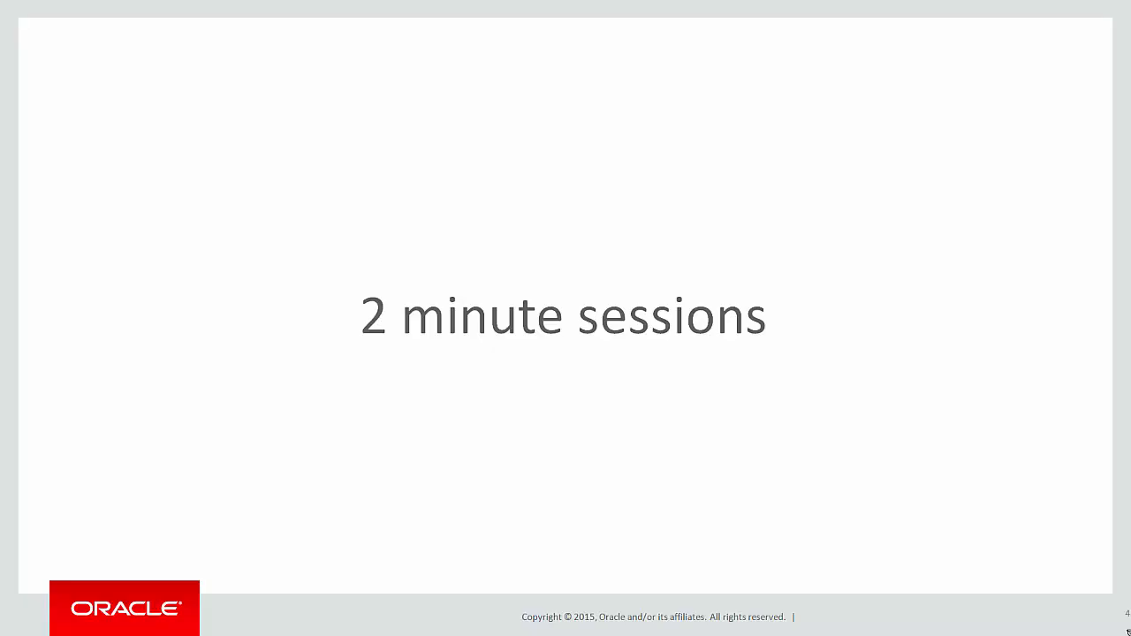
key("Right")
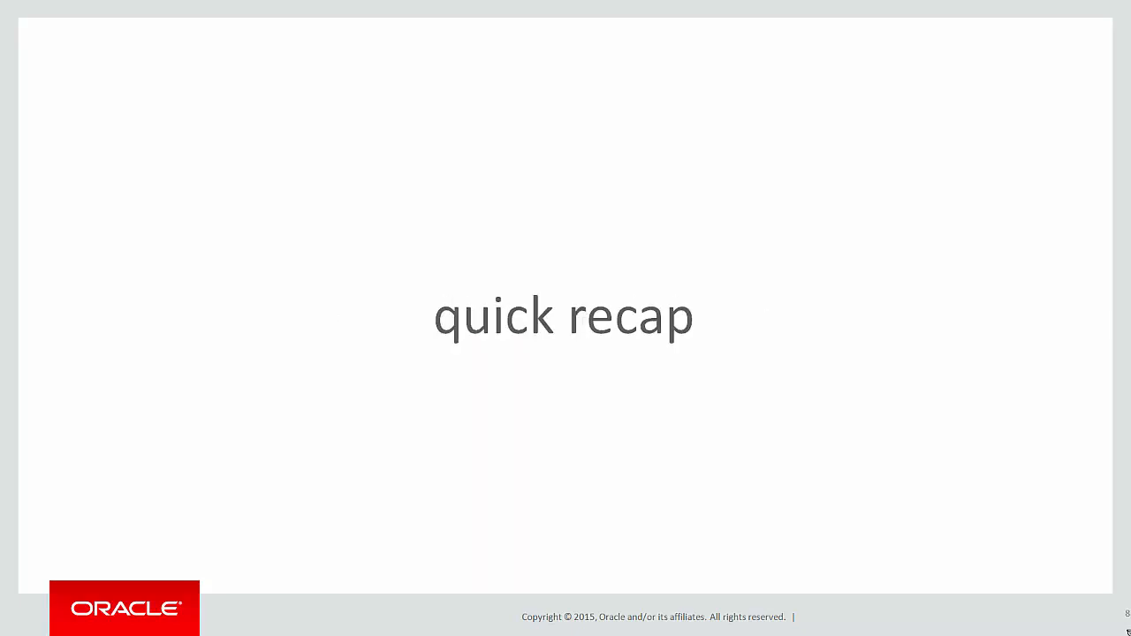
key("Right")
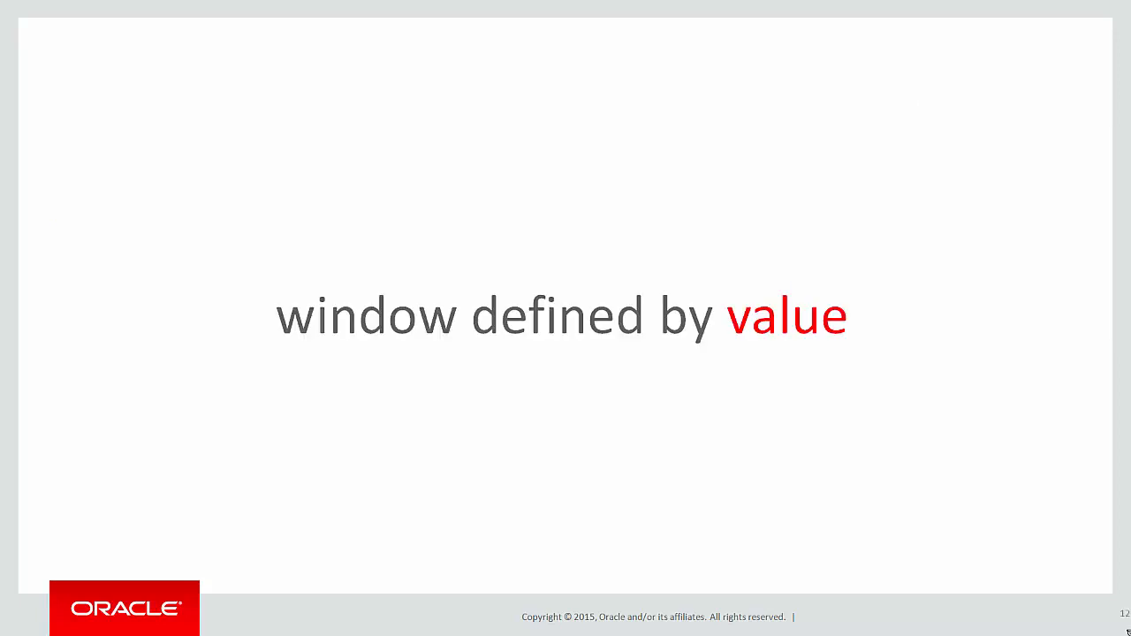
key("Right")
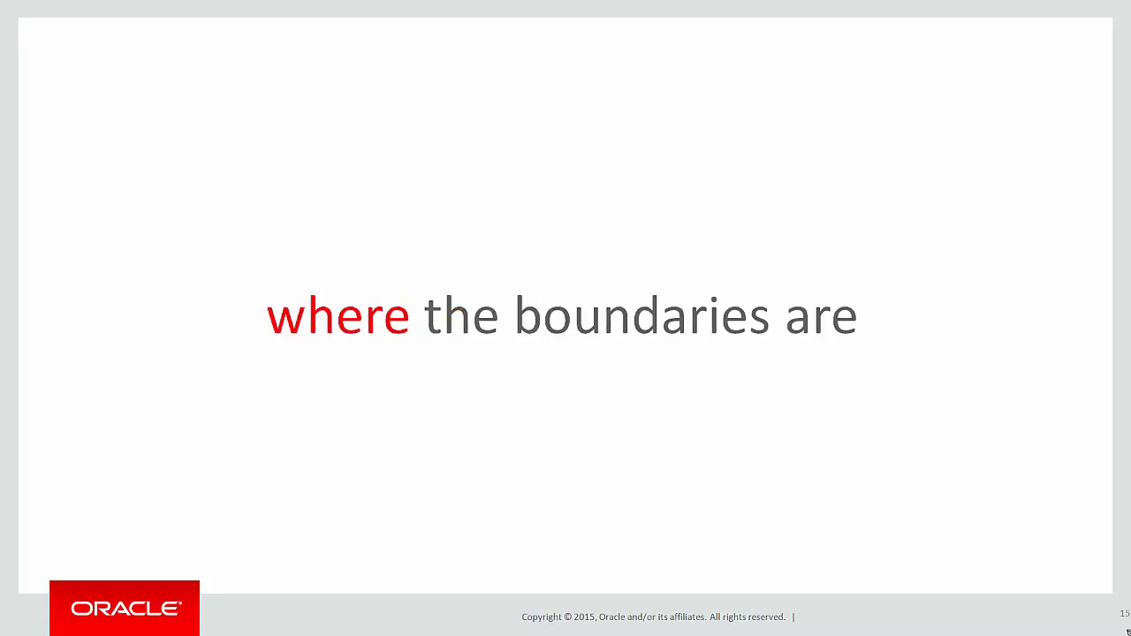
key("Right")
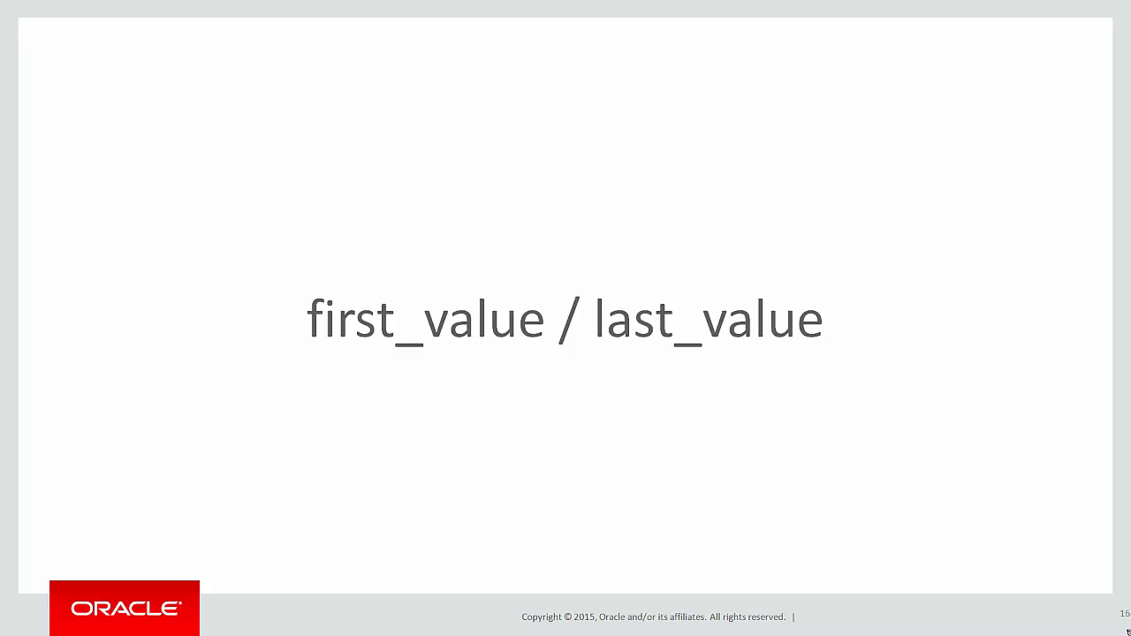
key("Right")
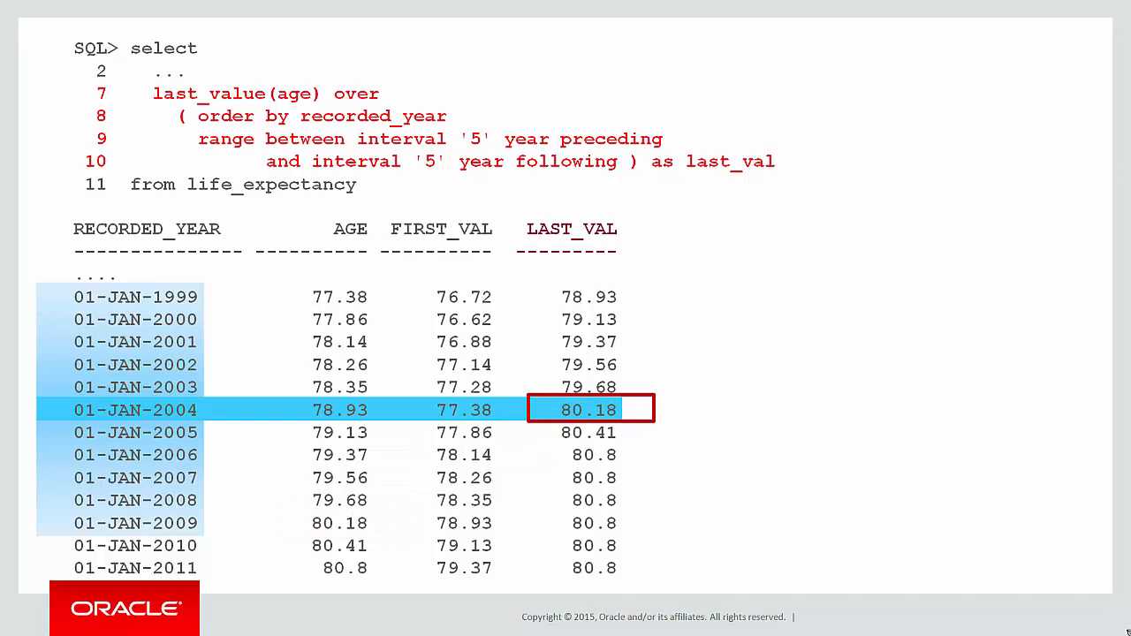
key("right")
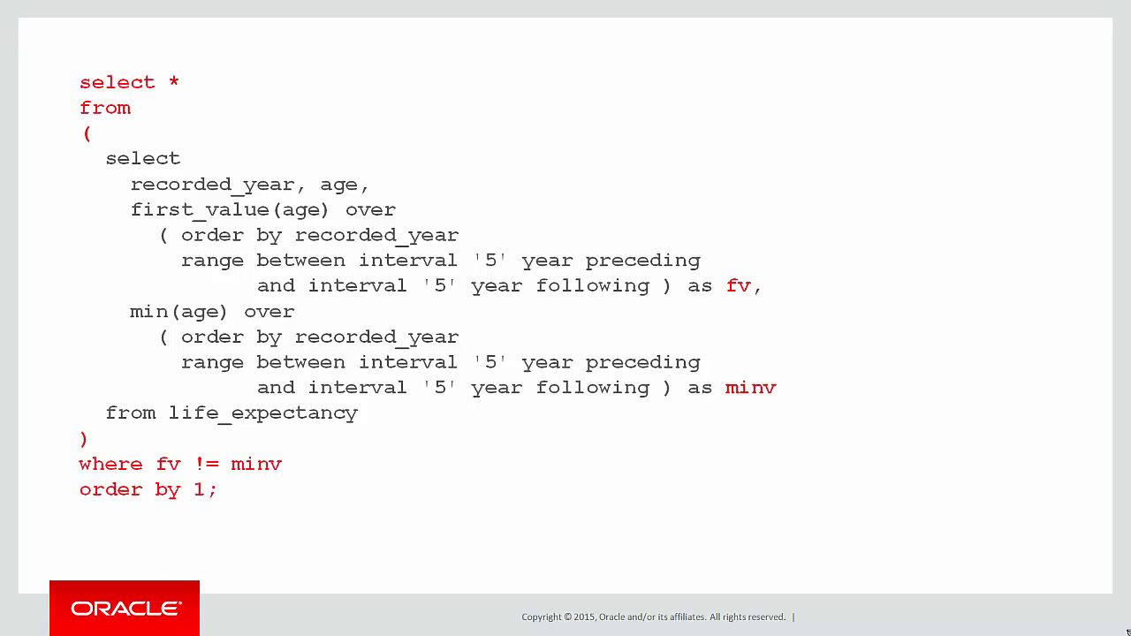
key("Right")
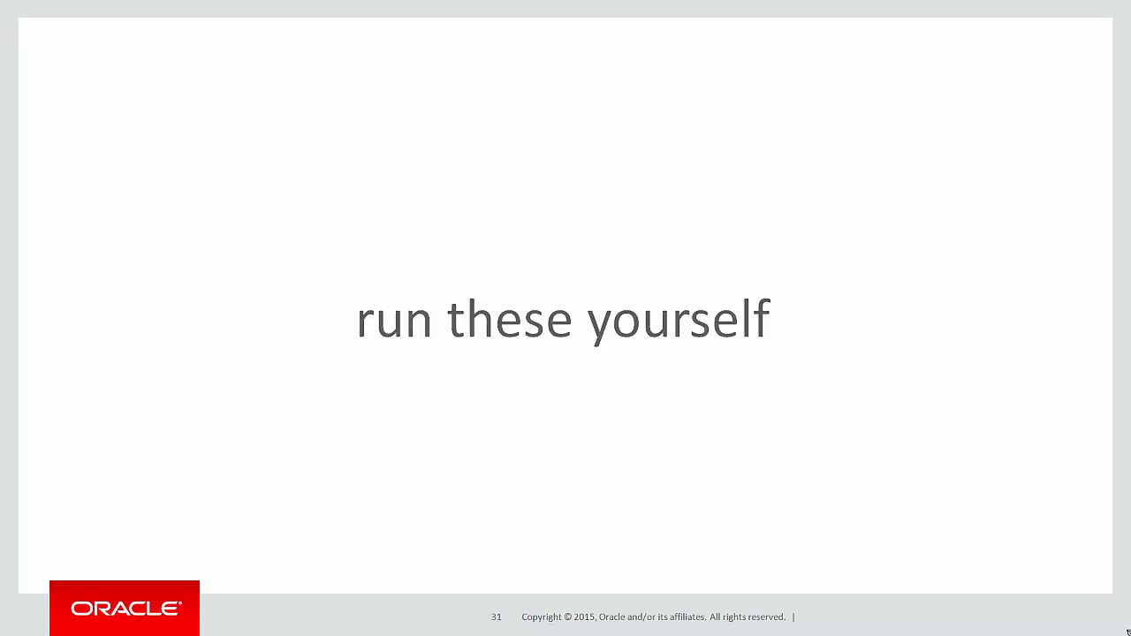
key("right")
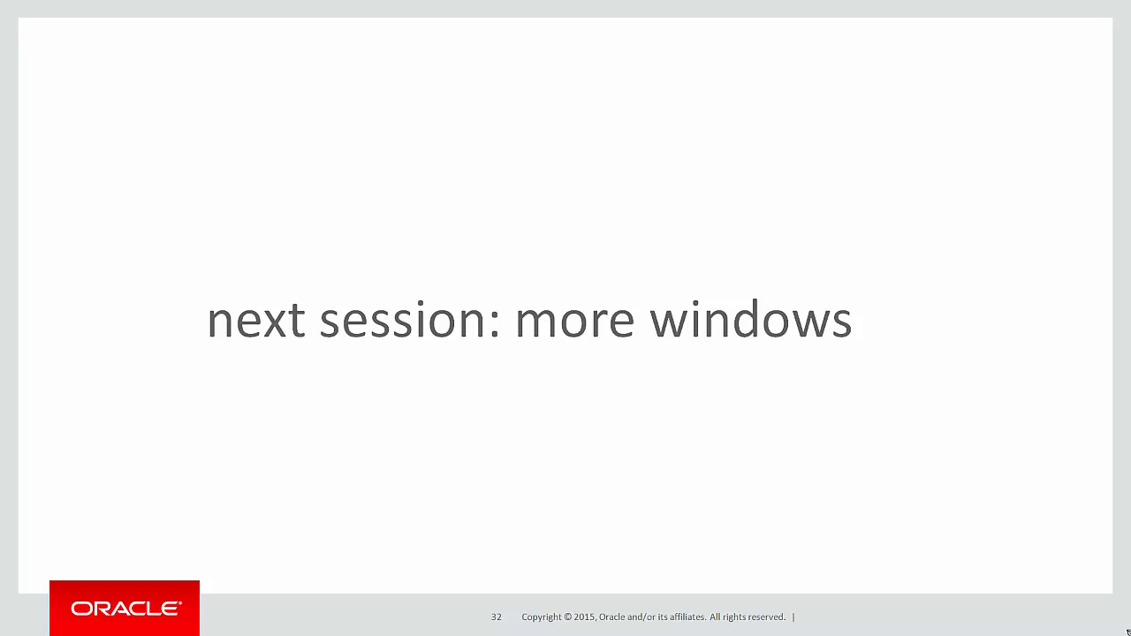
key("right")
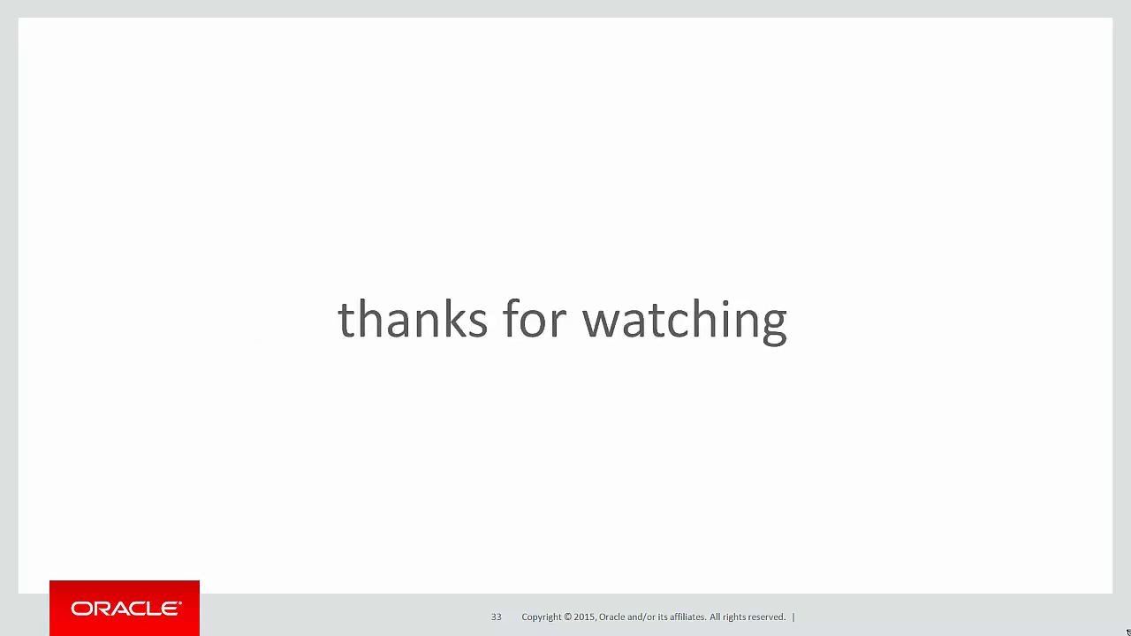